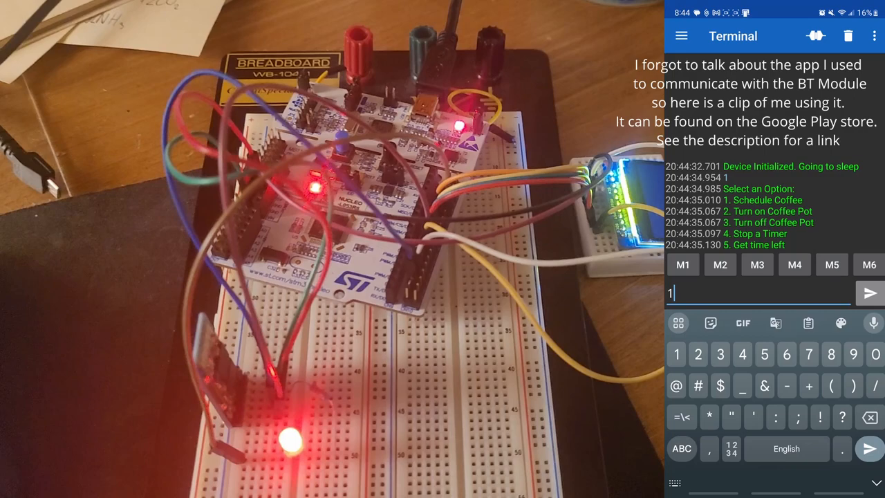
# Step: Send option 1 to schedule coffee and answer the timer prompts so the board asks for minutes
pyautogui.click(869, 293)
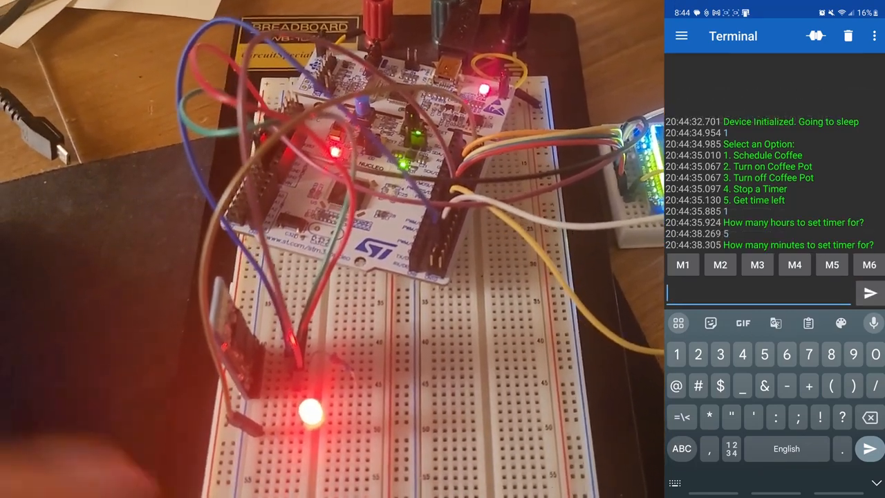
pyautogui.write('20')
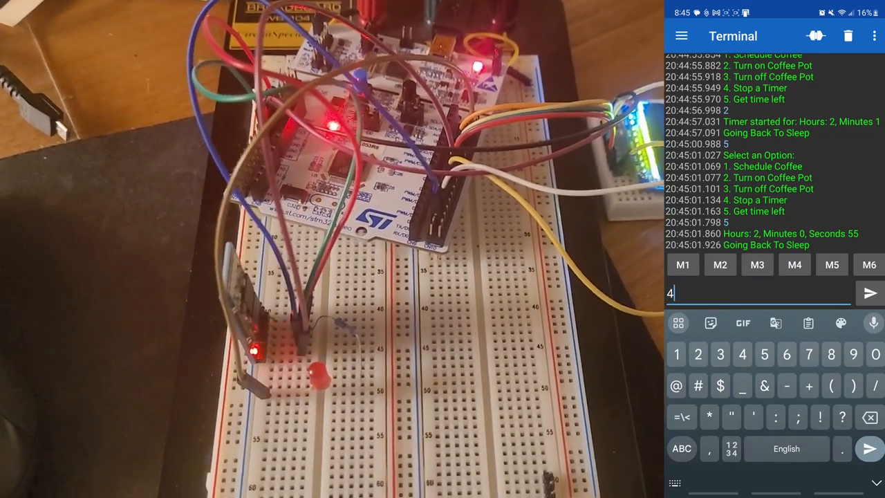
# Step: Send option 4 so the board stops the running timer and goes back to sleep
pyautogui.click(869, 292)
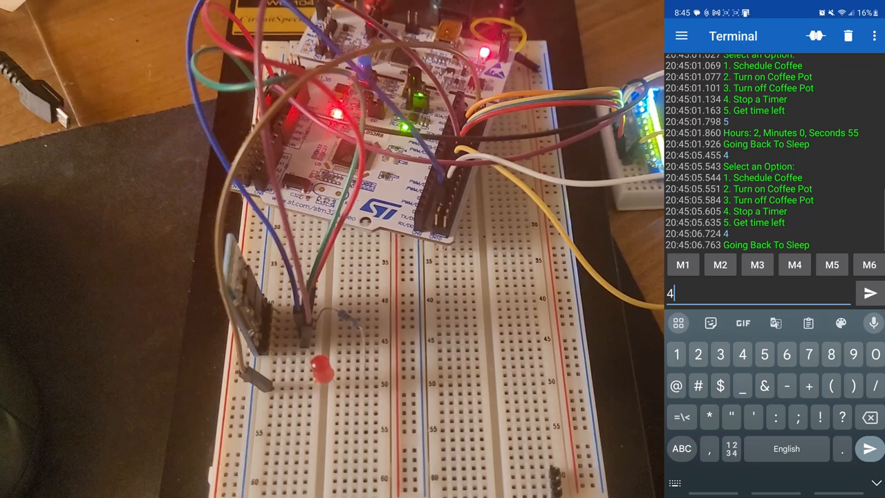